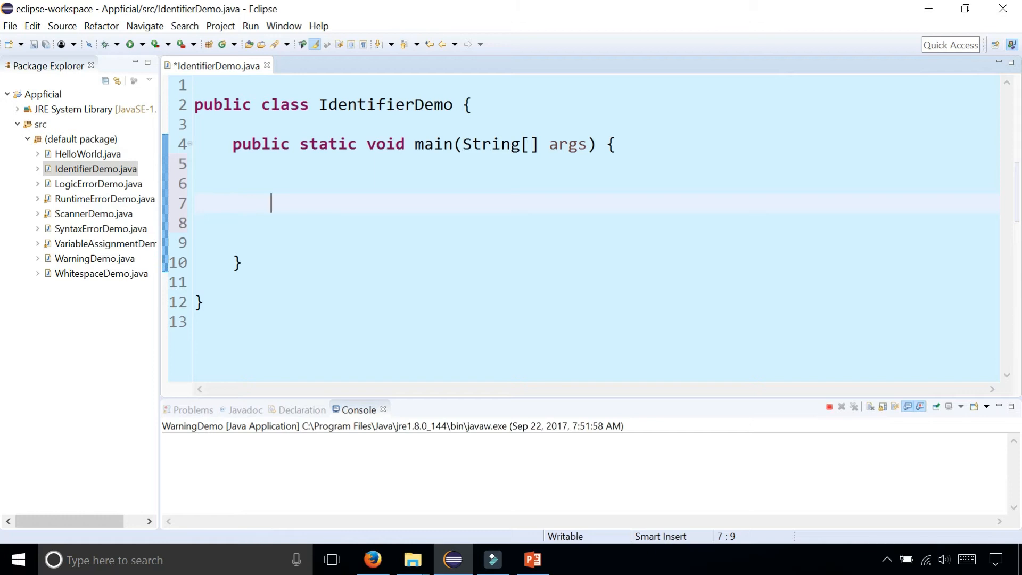
# Declare 'double t = 8.75;' on line 7 of the main method
pyautogui.write('d')
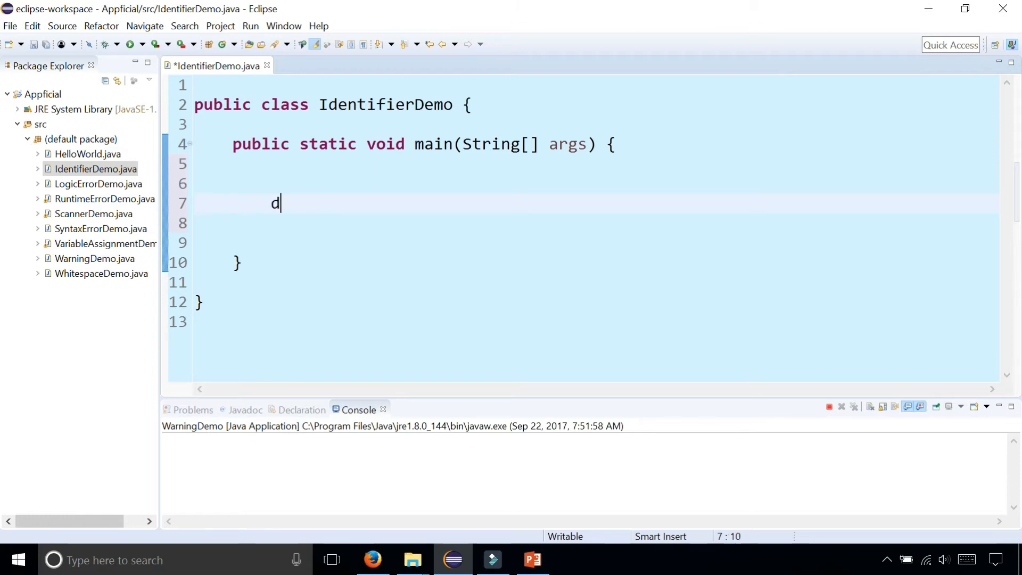
pyautogui.write('ouble')
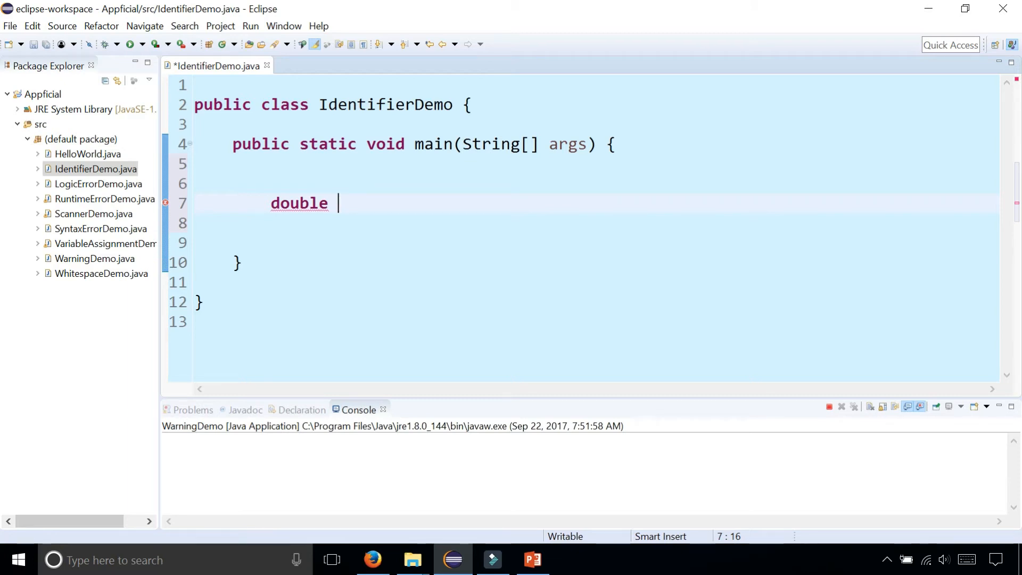
pyautogui.write('t = 8.')
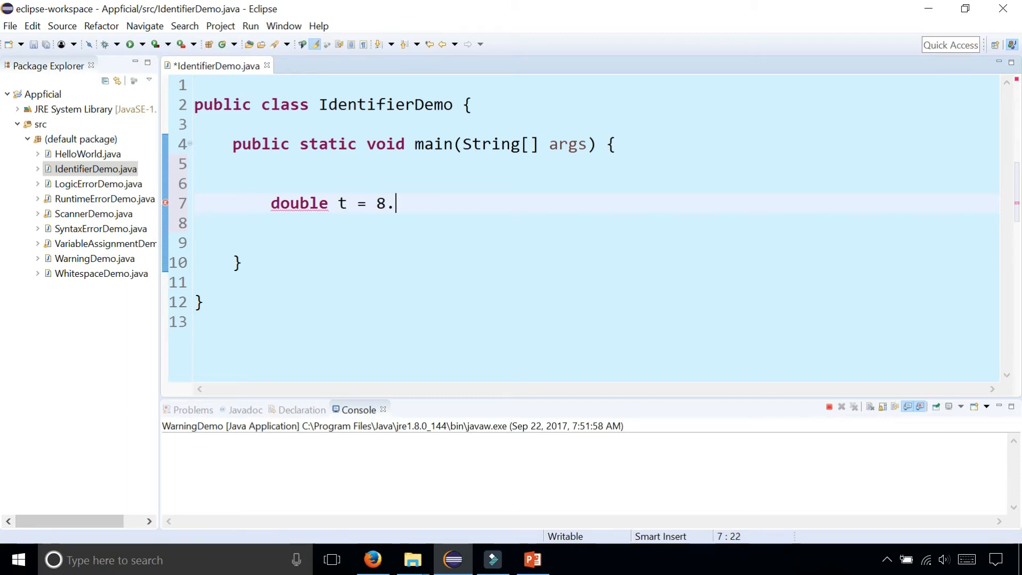
pyautogui.write('75;')
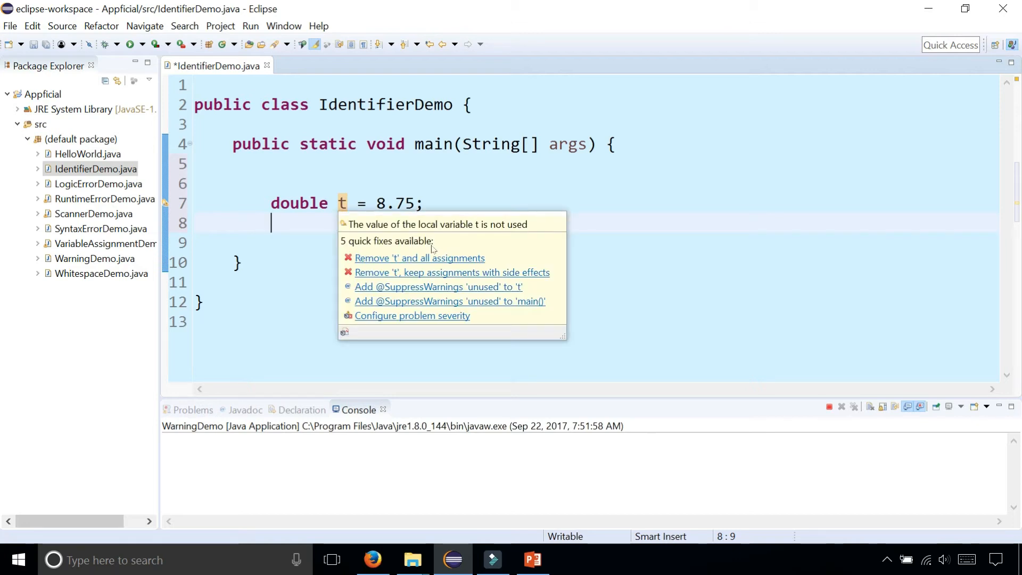
# Dismiss the quick-fix hover and rename variable t to salesTax
pyautogui.press('Escape')
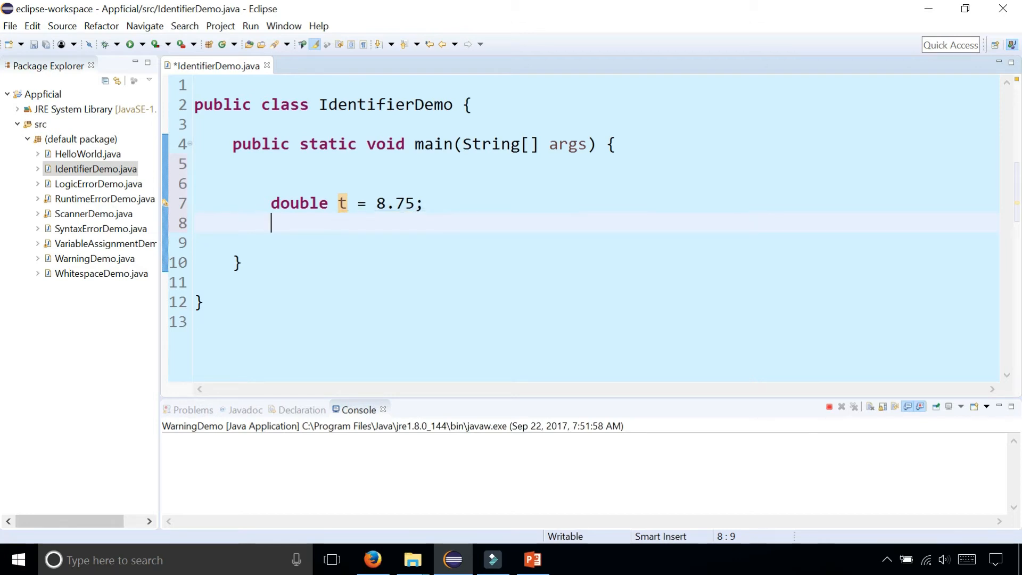
pyautogui.click(347, 203)
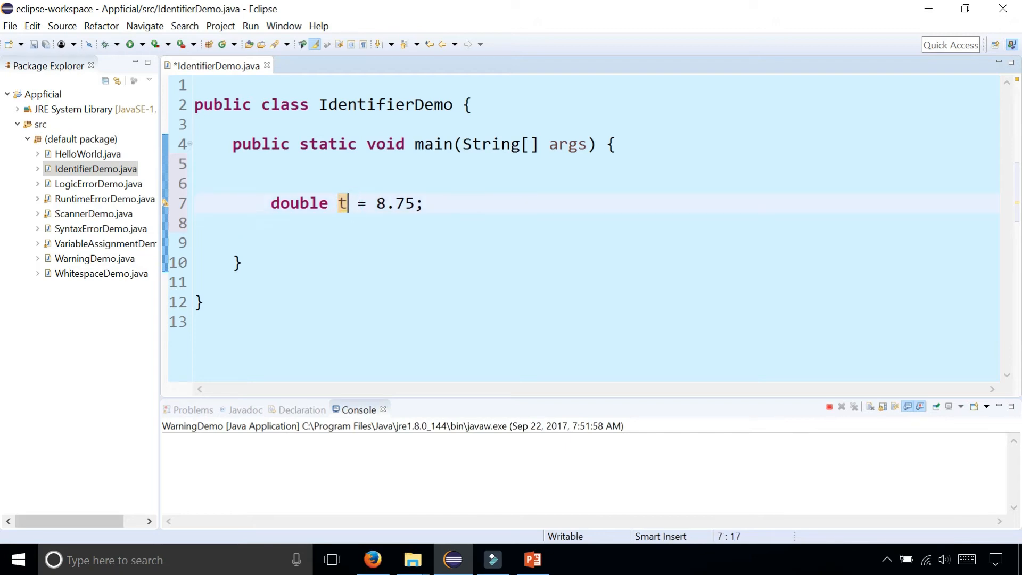
pyautogui.write('ales')
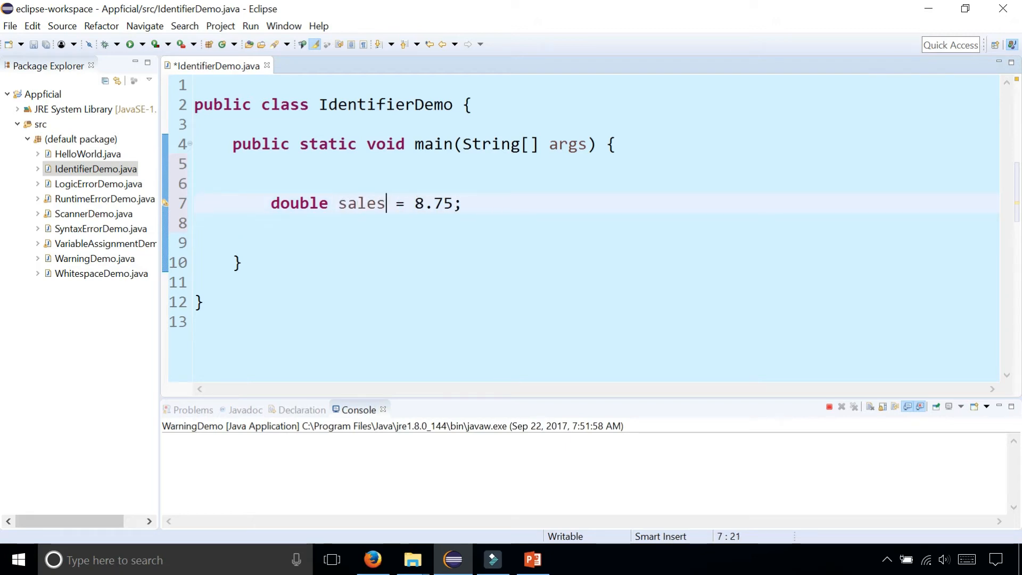
pyautogui.write('Tax')
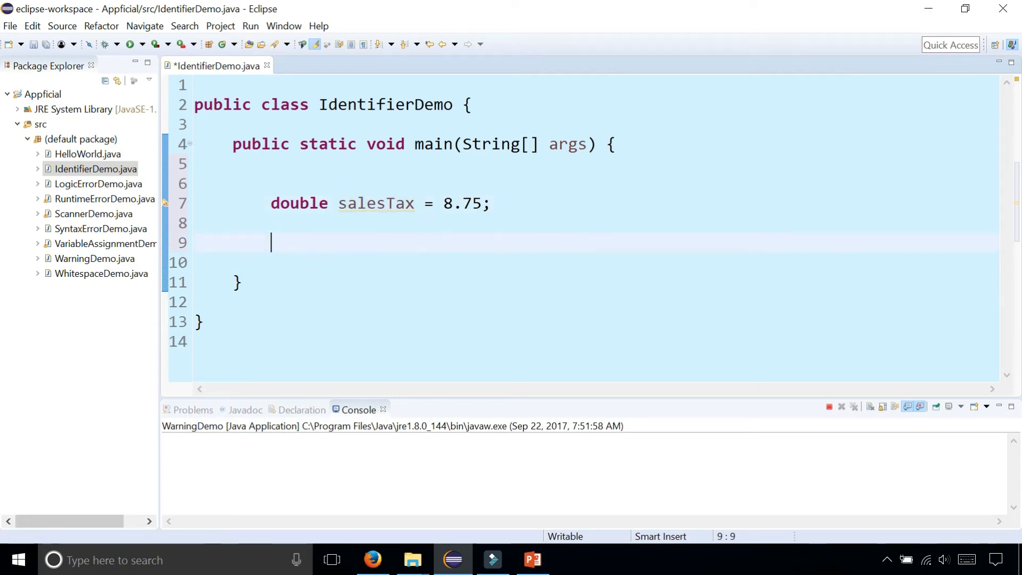
# Declare 'int age = 16;' below the salesTax line
pyautogui.write('int')
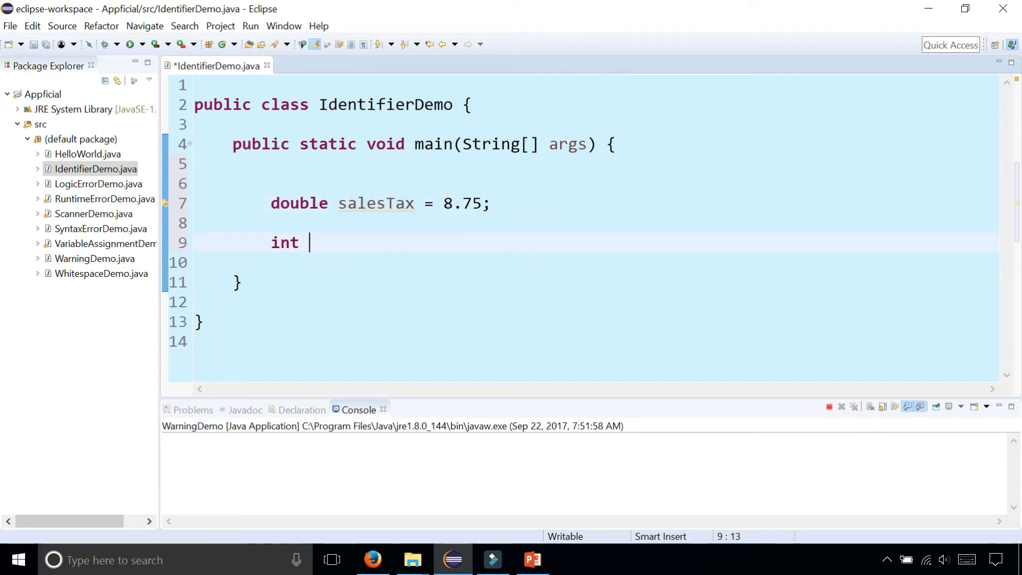
pyautogui.write('age =')
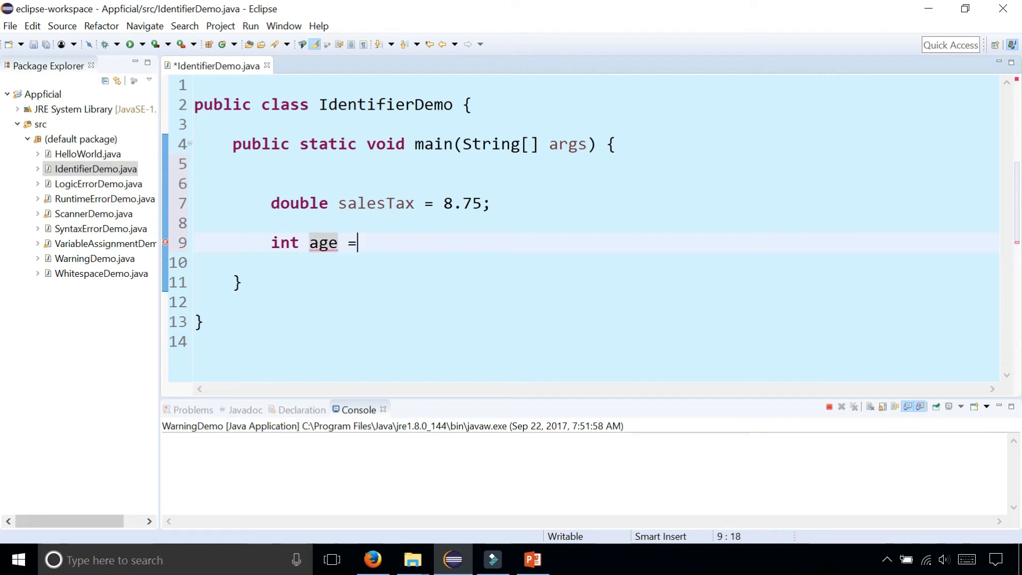
pyautogui.write('16;')
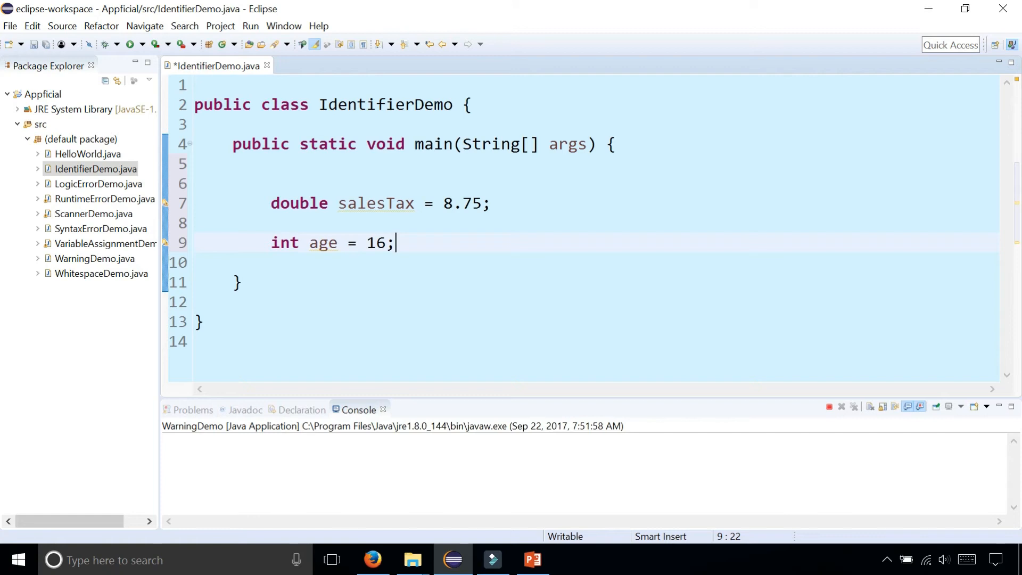
pyautogui.press('BackSpace')
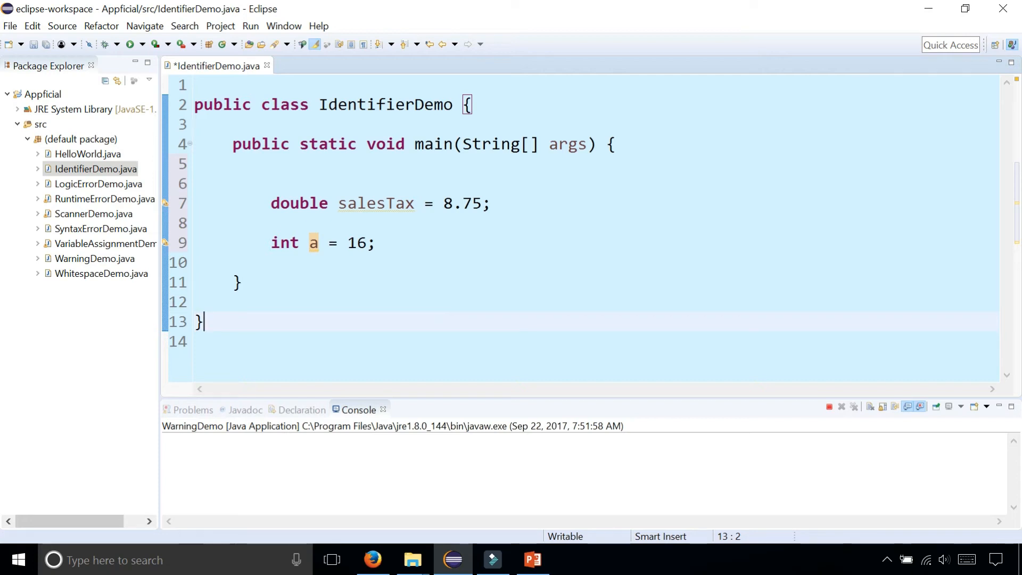
pyautogui.write('age')
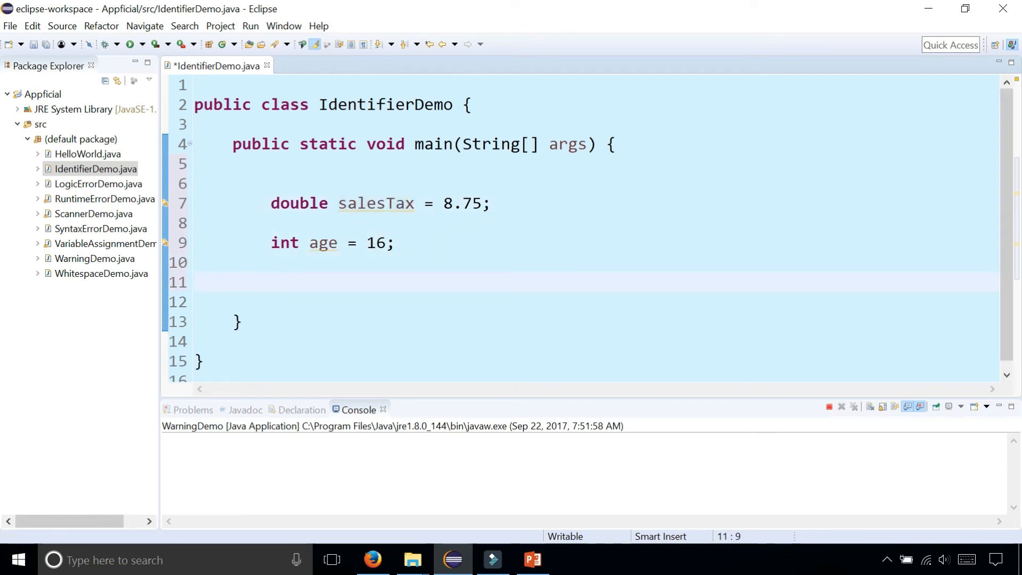
# Declare 'int 2pac = 2;' then correct the invalid name to tupac
pyautogui.write('int')
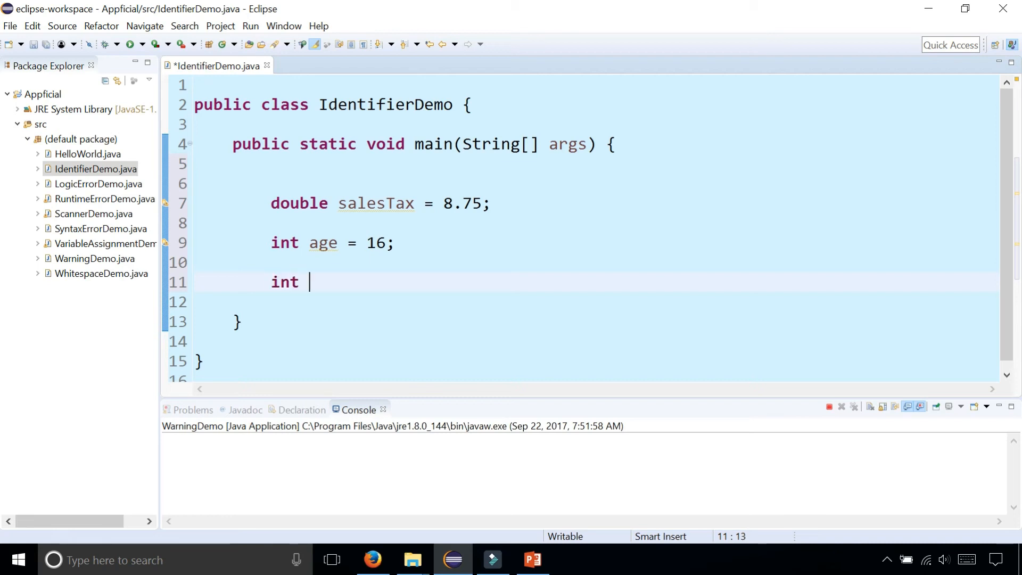
pyautogui.write('2pa')
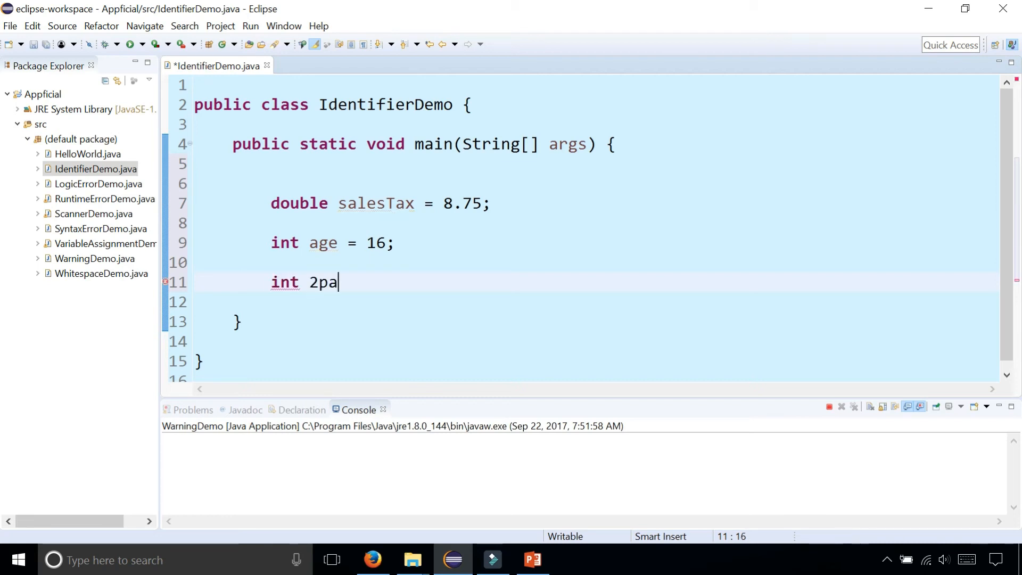
pyautogui.write('c = 2;')
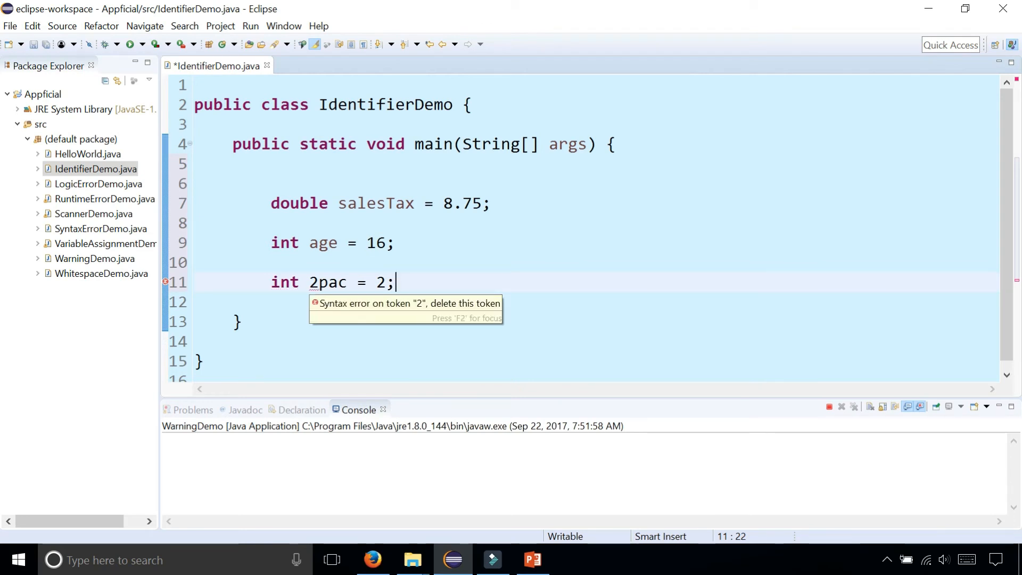
pyautogui.click(317, 282)
pyautogui.write('tu')
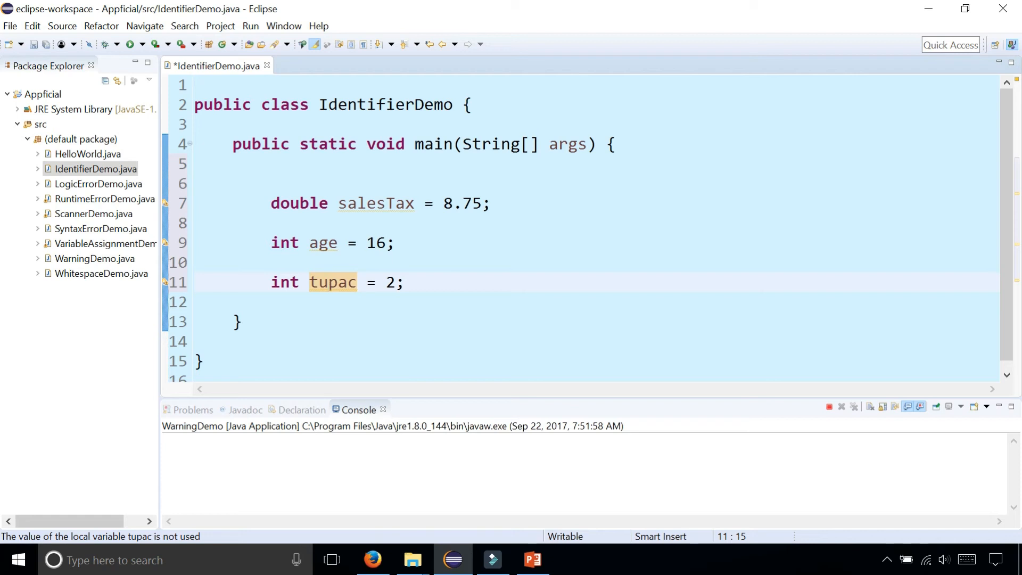
pyautogui.click(217, 301)
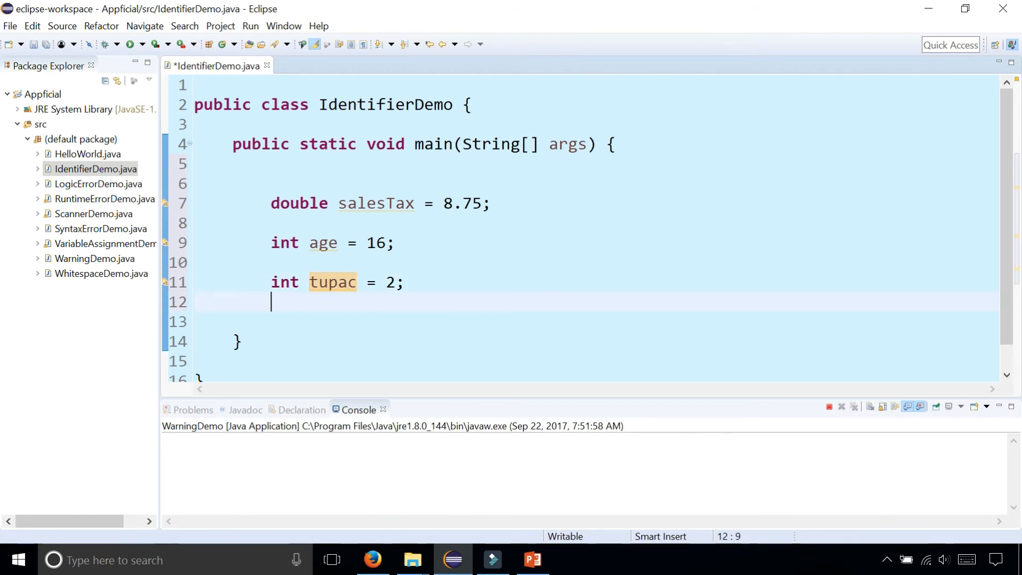
# Declare 'int ma$e = 12;' below tupac and select the variable name age
pyautogui.write('i')
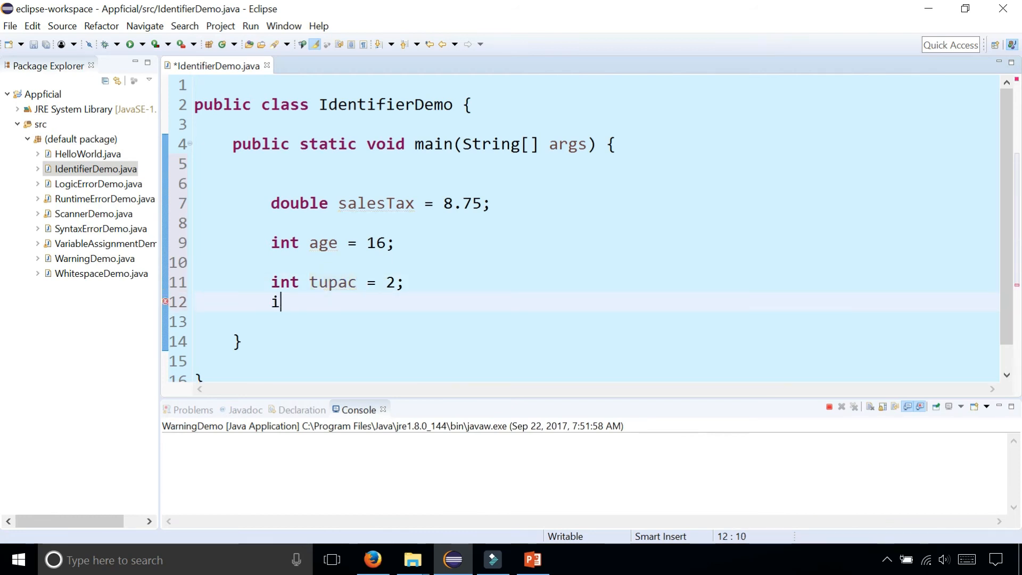
pyautogui.write('nt ma$')
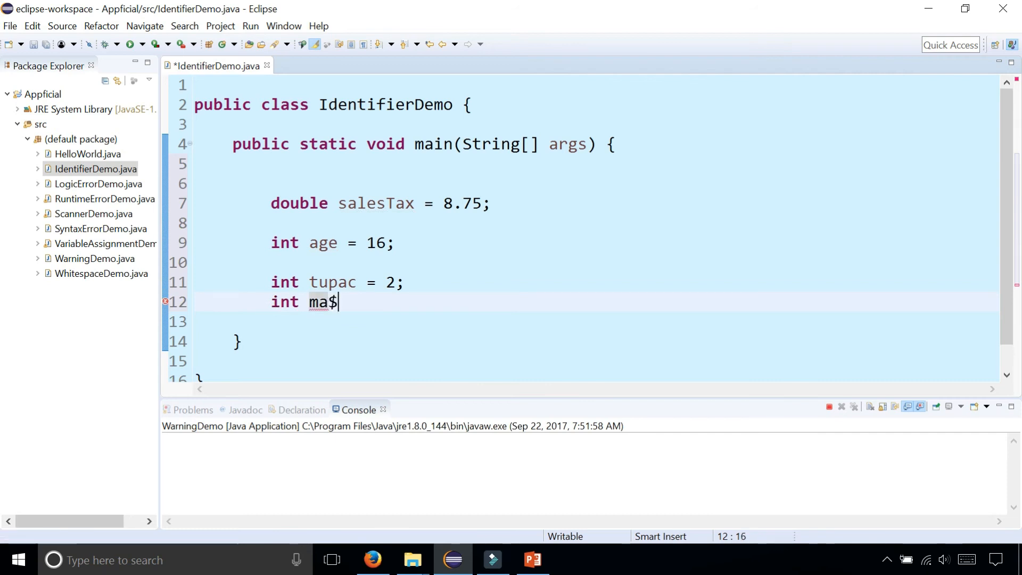
pyautogui.write('e =')
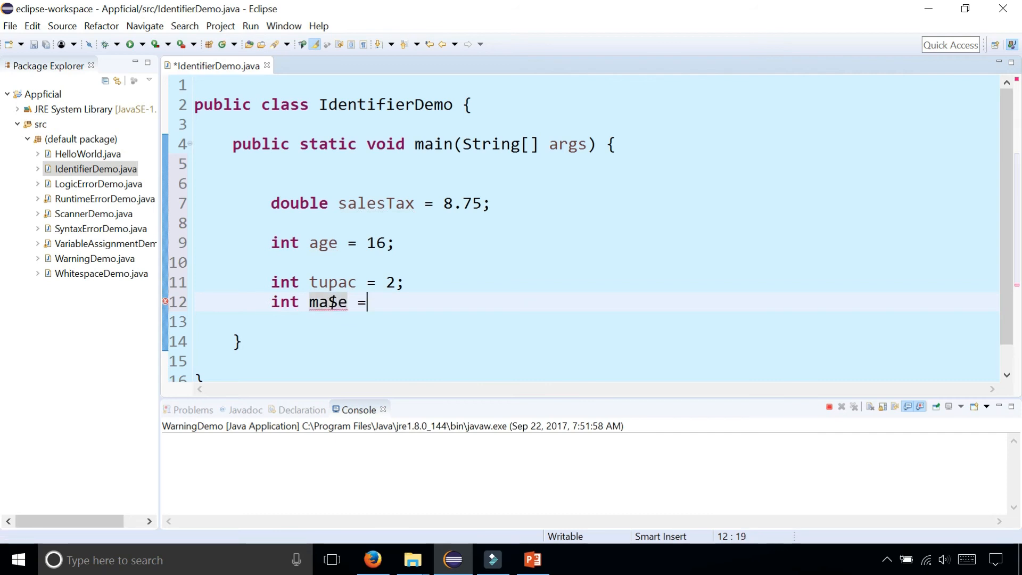
pyautogui.write('12;')
pyautogui.click(379, 203)
pyautogui.write('_t')
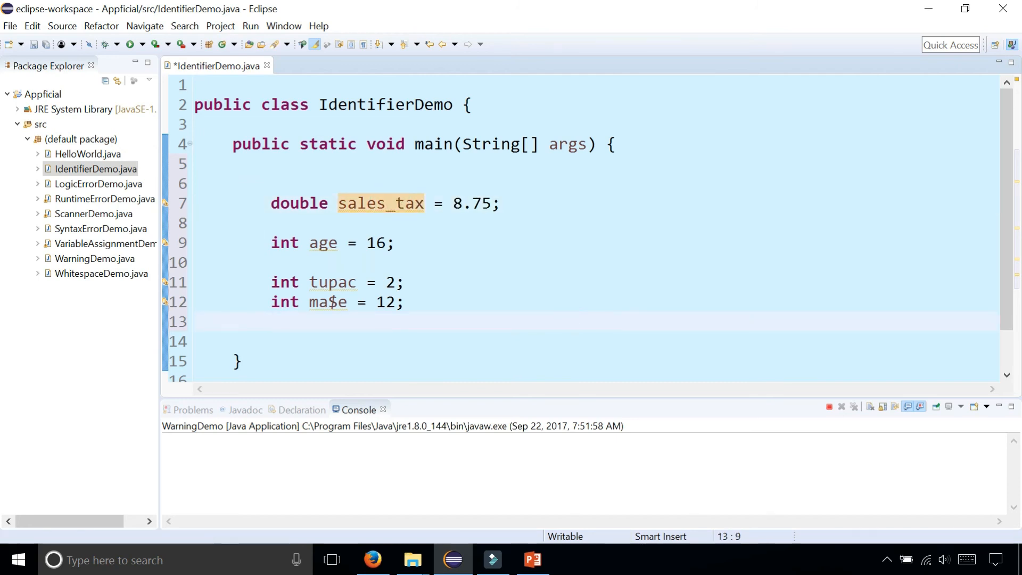
pyautogui.doubleClick(322, 243)
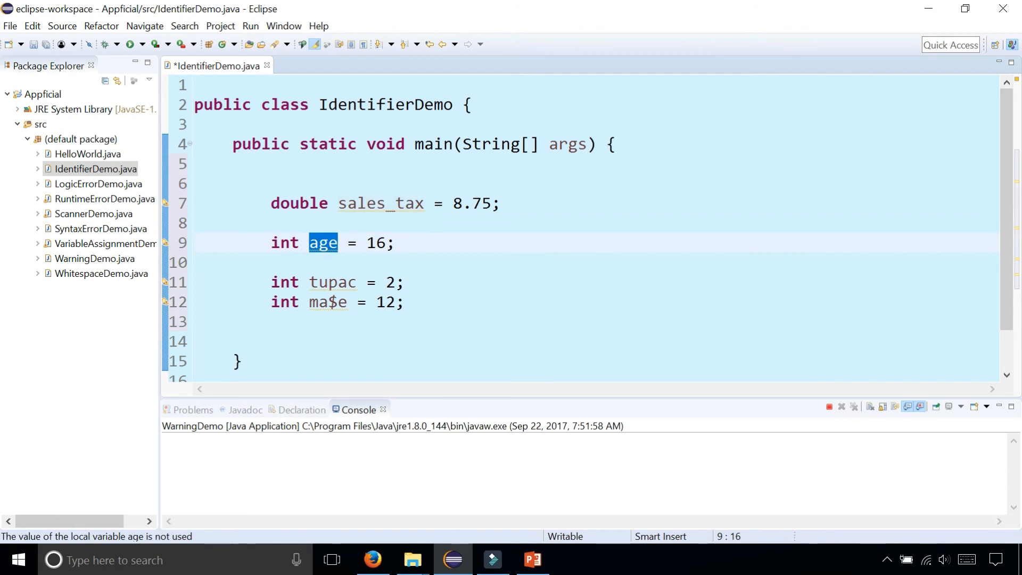